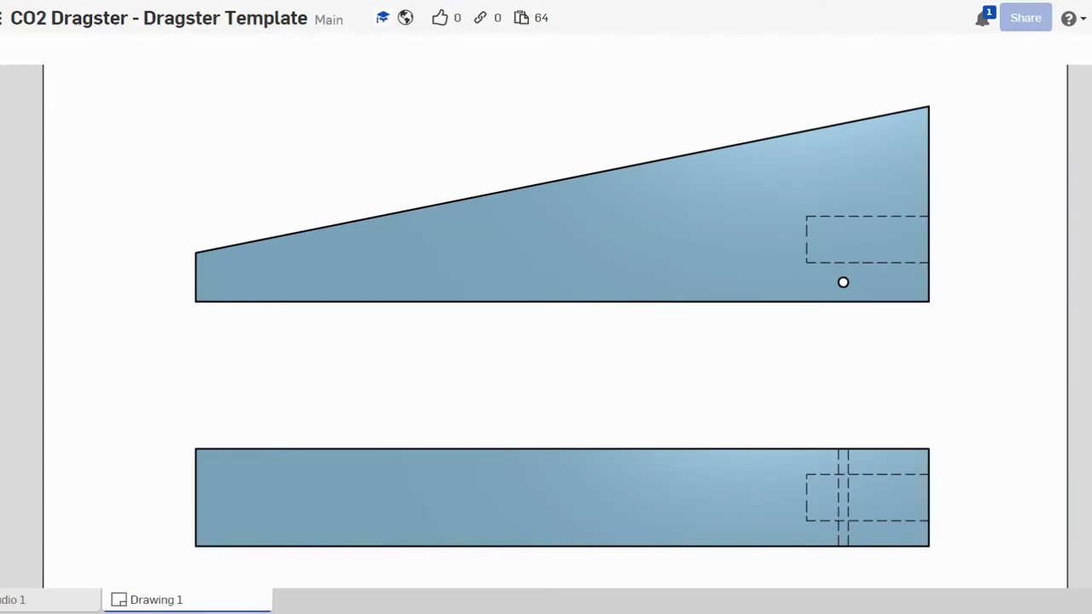
mouse_move(1034, 184)
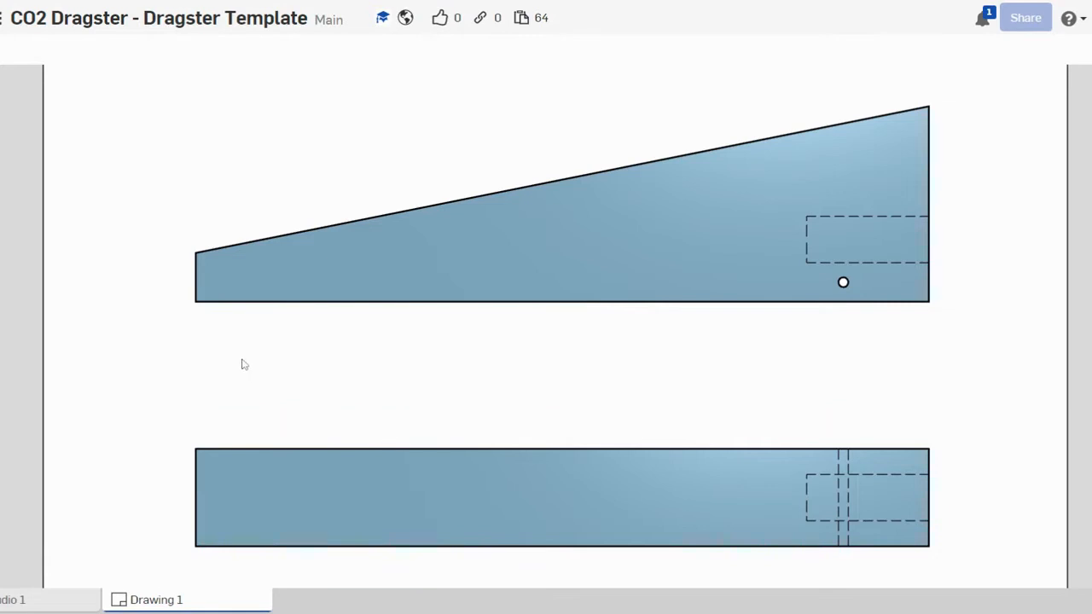
mouse_move(196, 566)
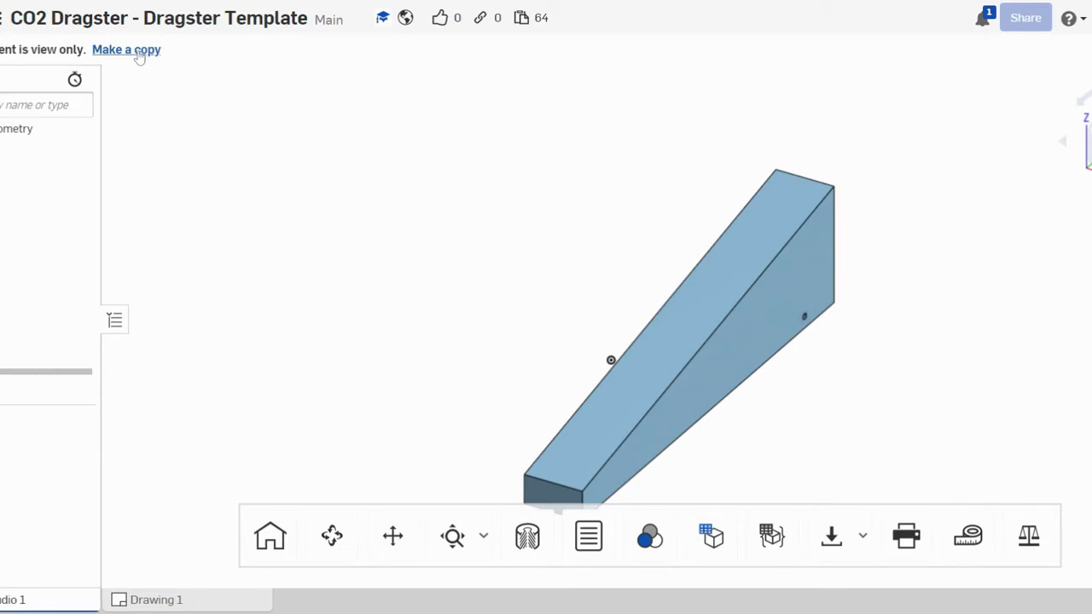
Copy the view-only template into a new document named 'CO2 Dragster - Example'.
click(126, 49)
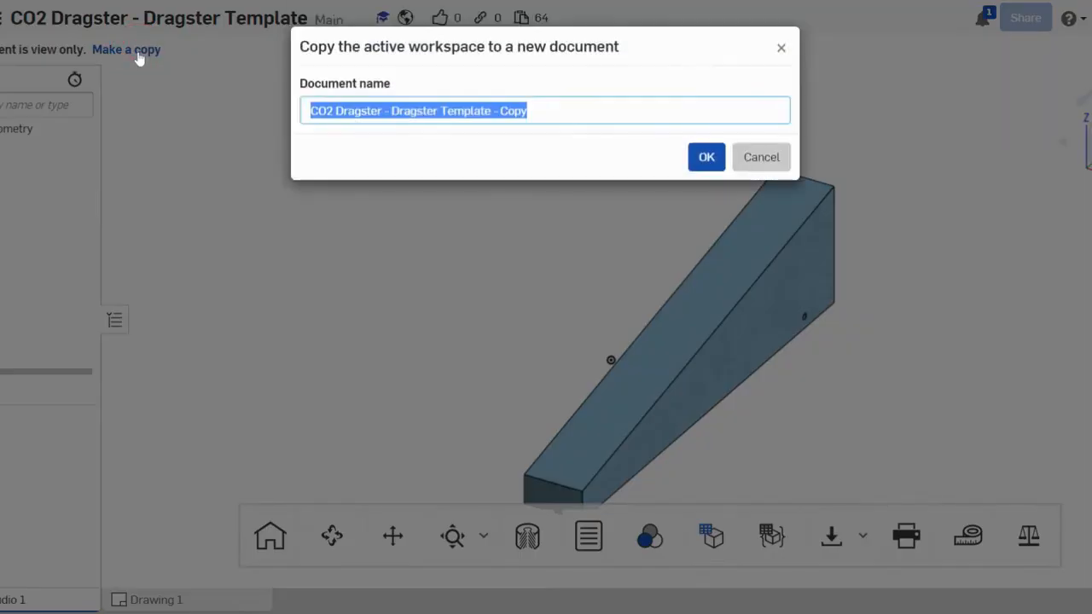
click(525, 111)
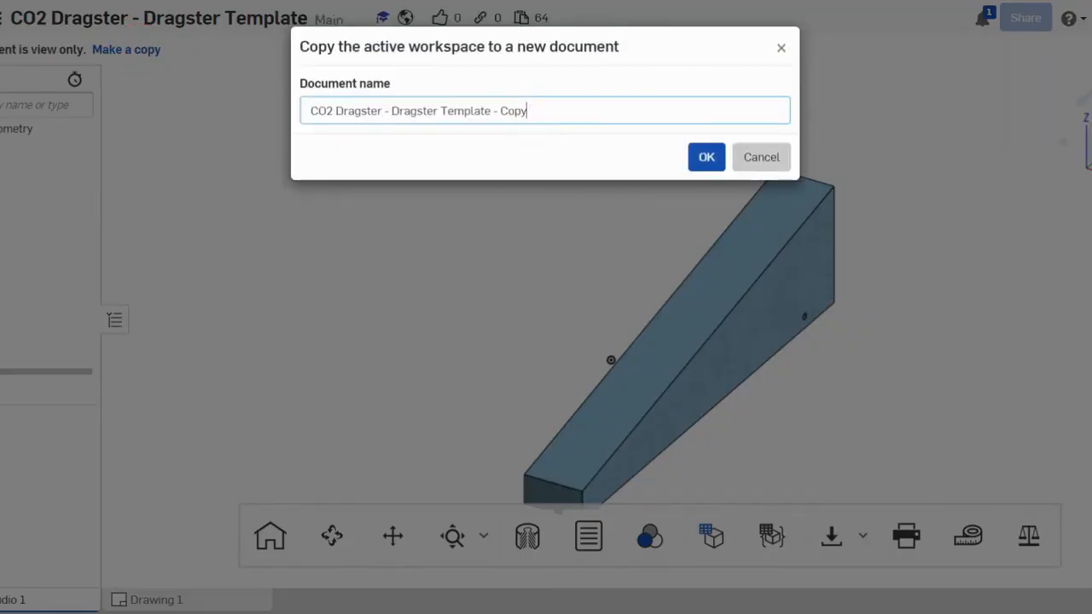
key(Backspace)
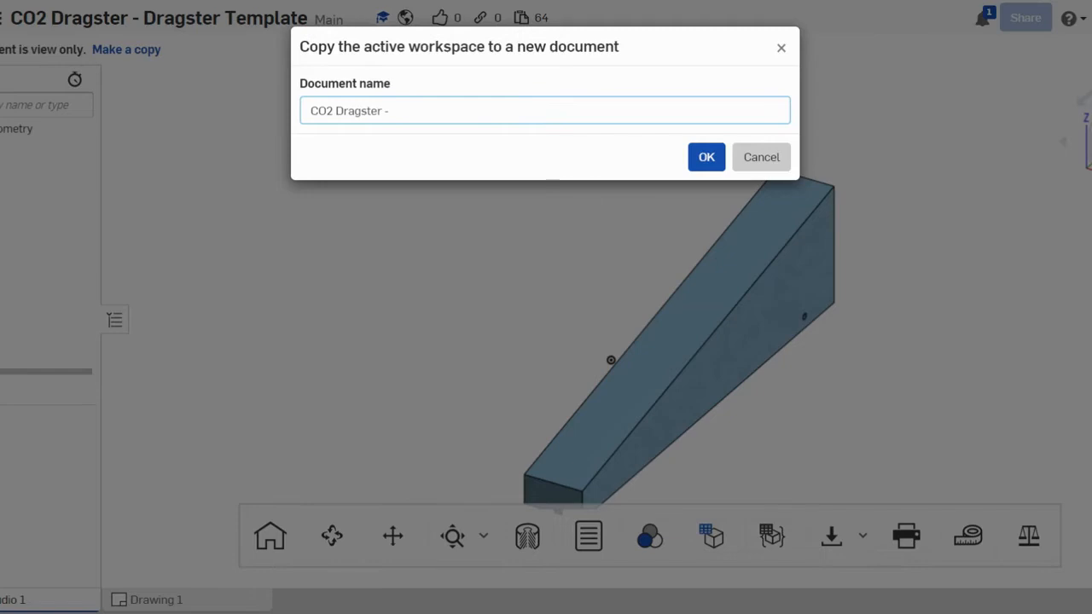
text(Example)
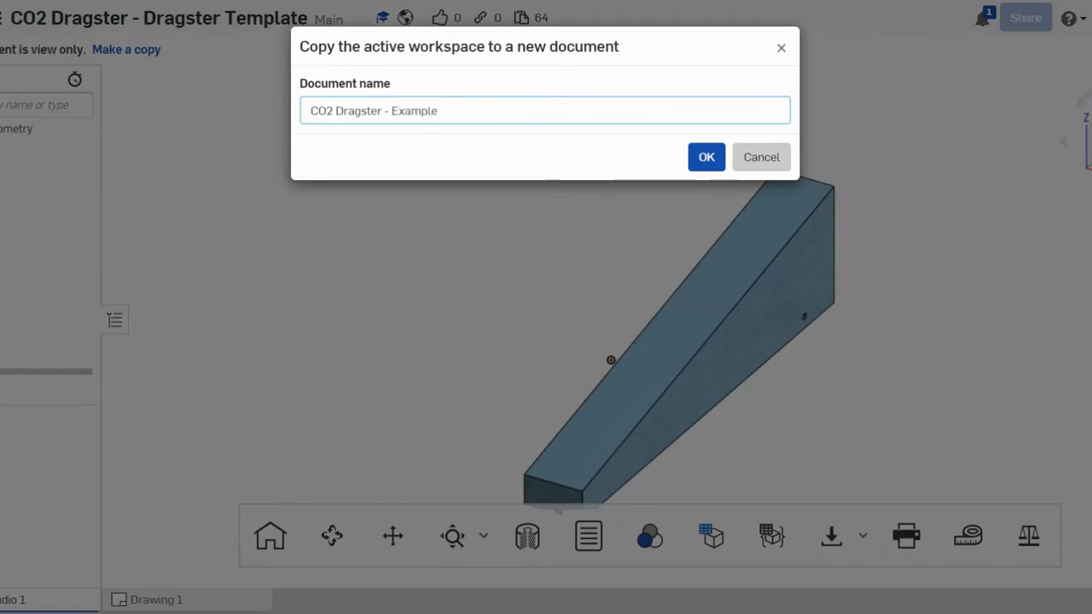
click(706, 157)
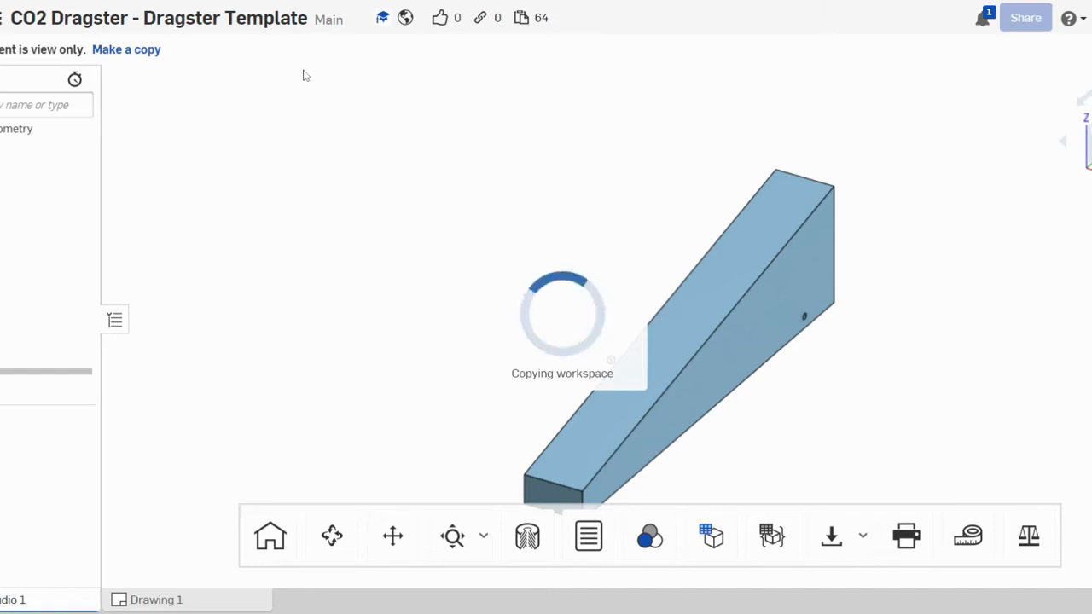
mouse_move(321, 144)
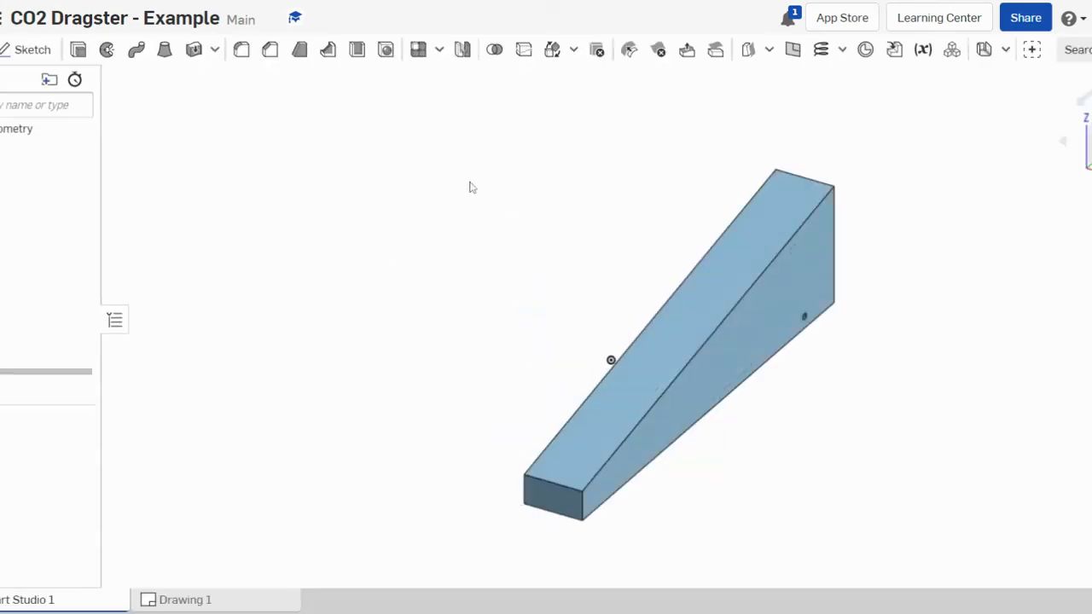
mouse_move(749, 430)
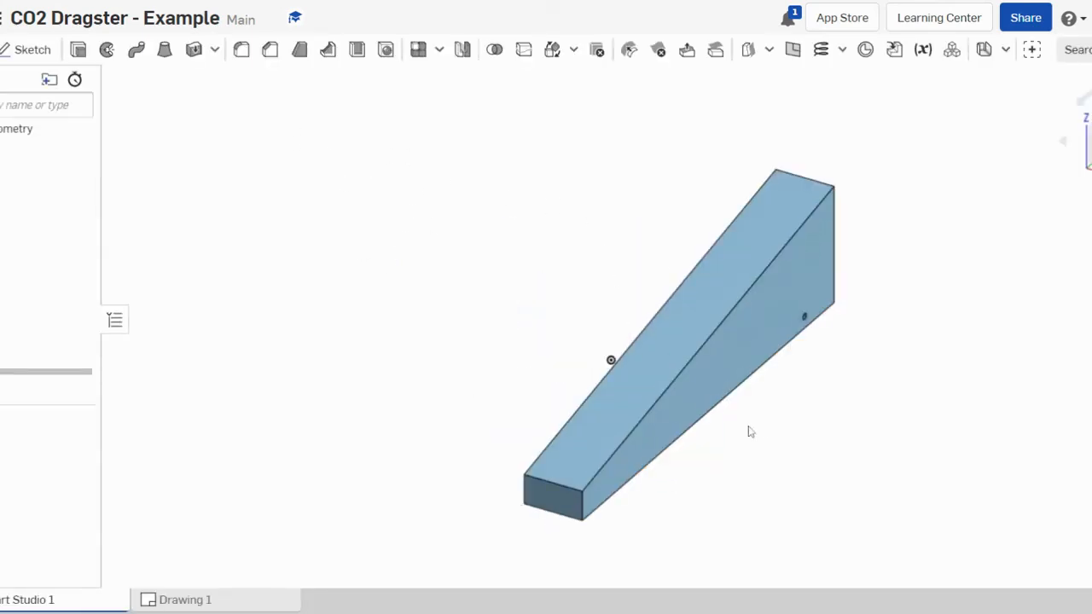
mouse_move(623, 321)
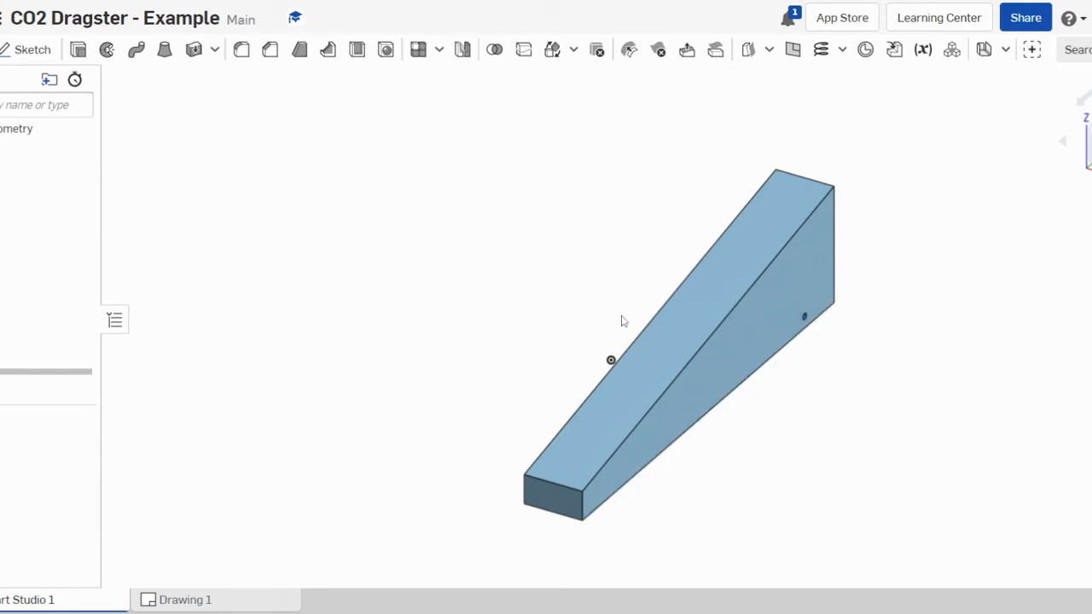
mouse_move(848, 419)
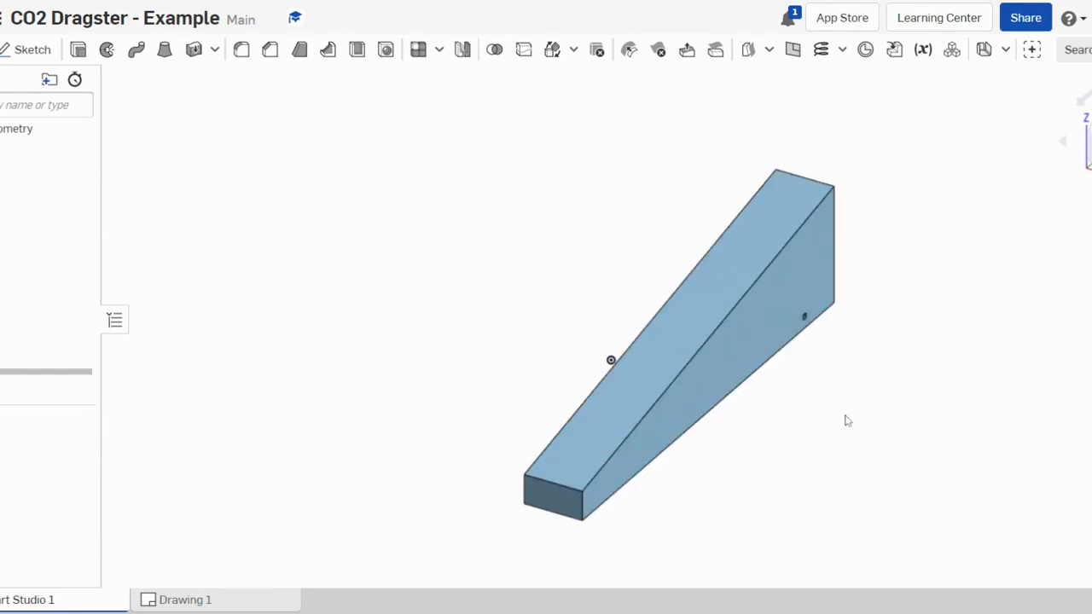
mouse_move(549, 314)
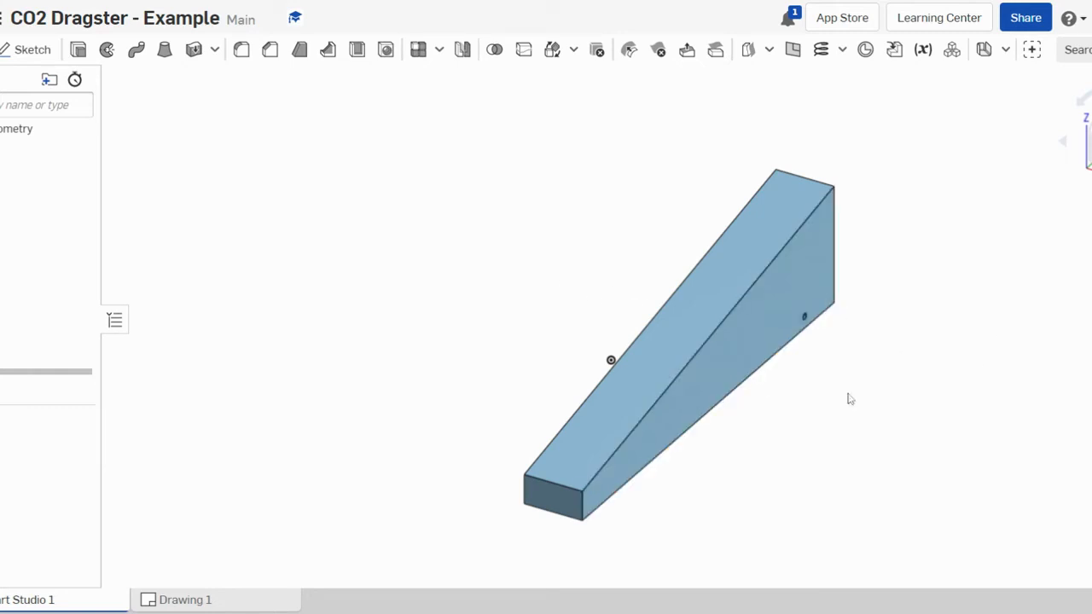
mouse_move(573, 249)
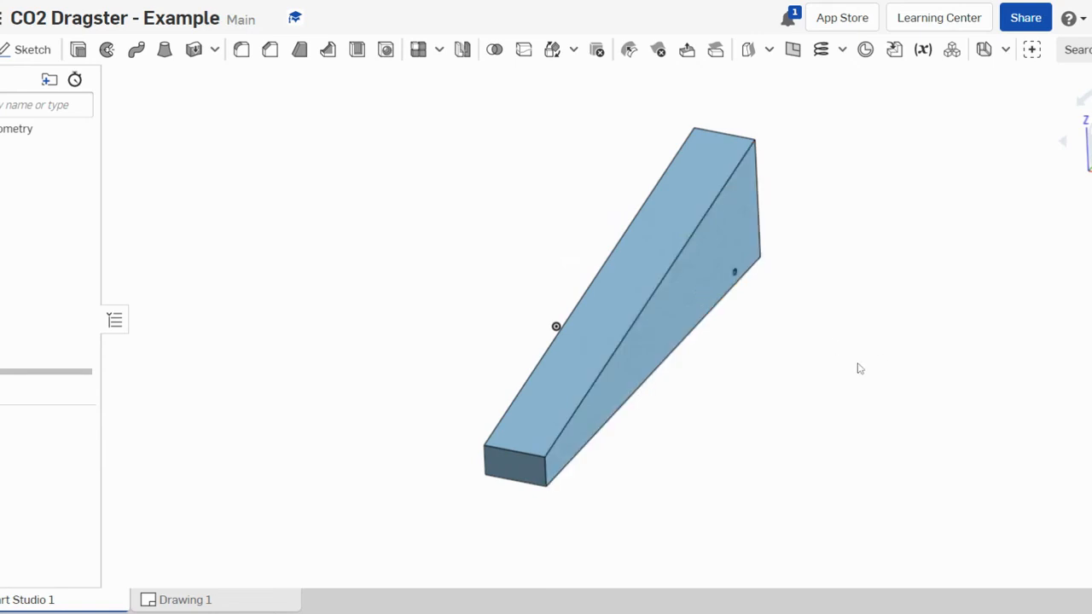
Switch the part studio to the Right view to show the dragster's tapered side profile.
click(444, 191)
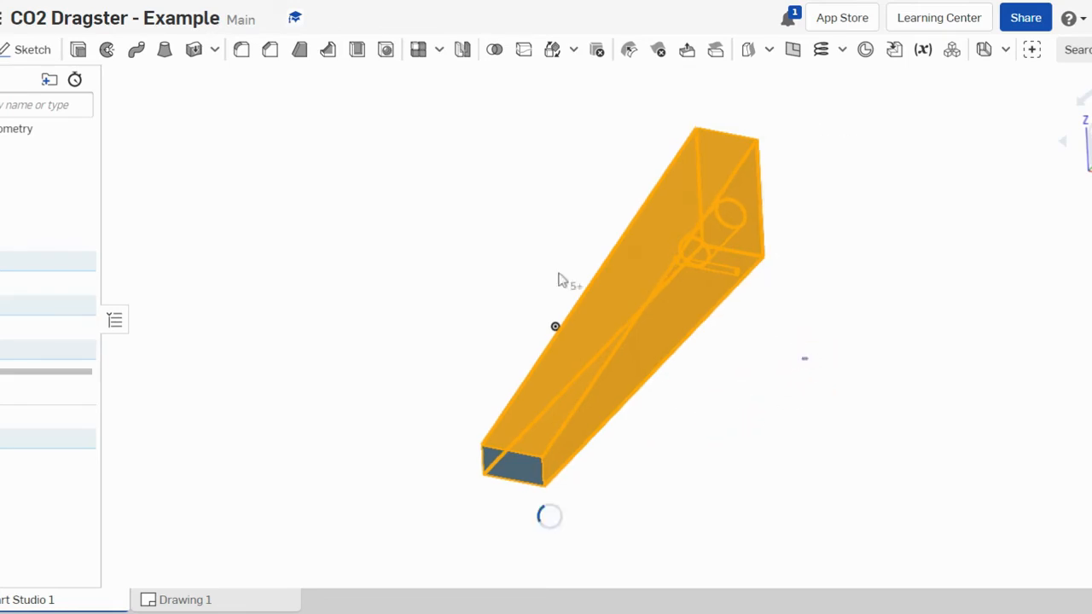
click(911, 239)
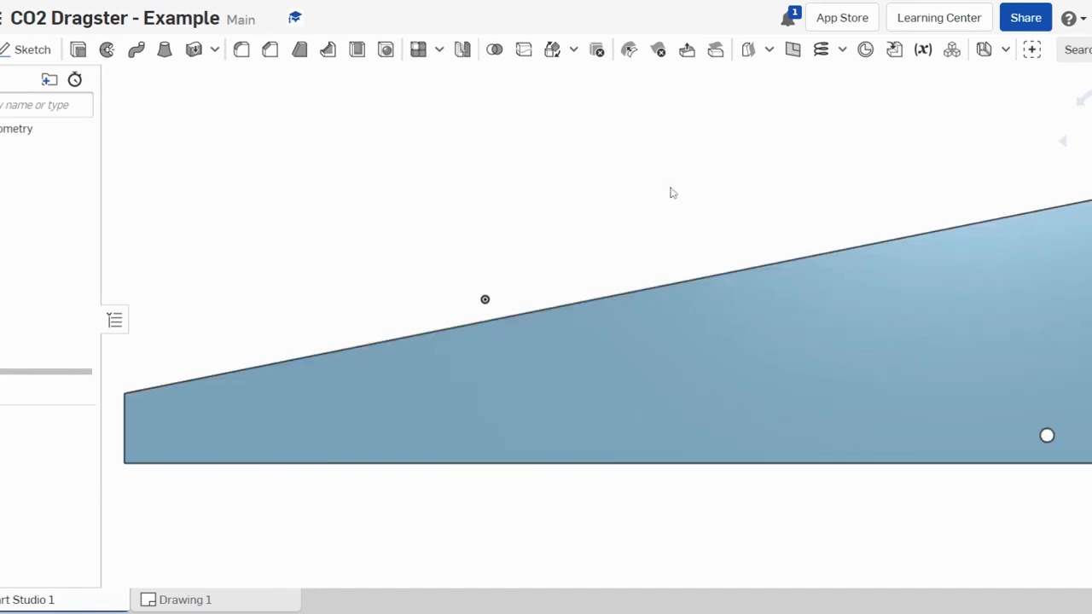
mouse_move(986, 173)
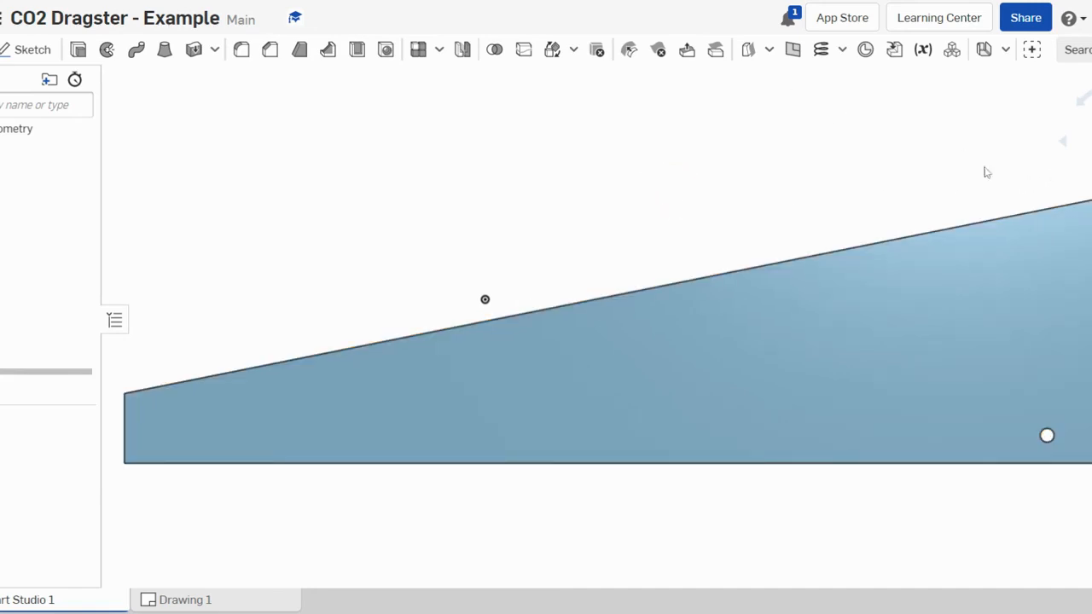
mouse_move(635, 241)
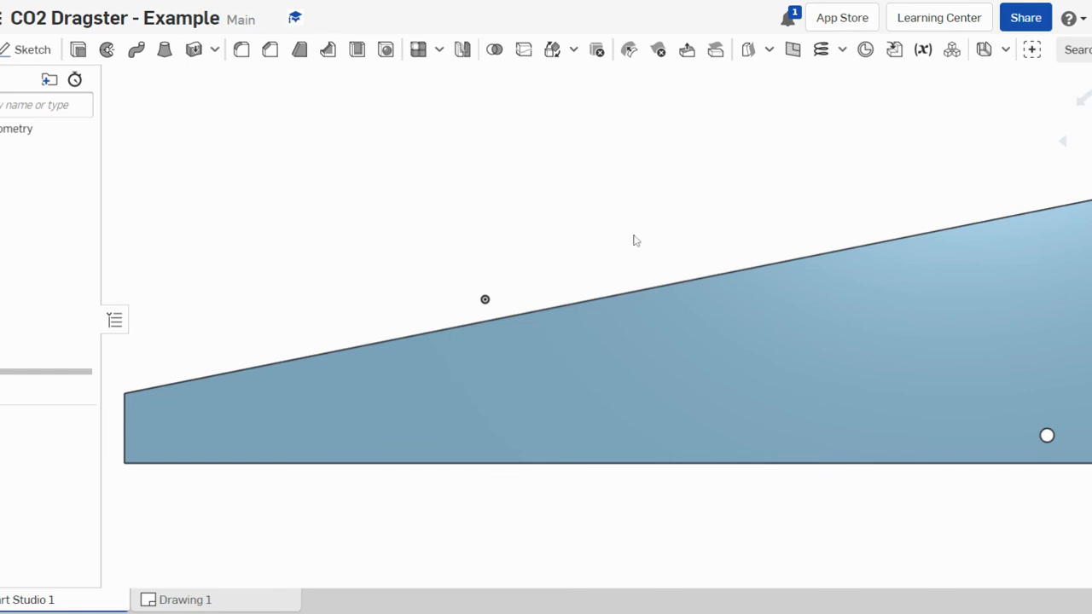